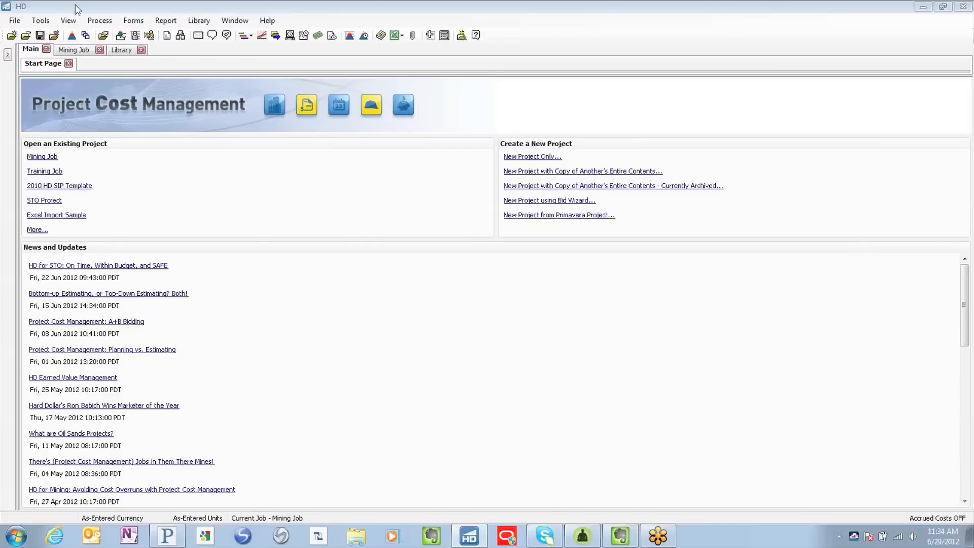
mouse_move(73, 56)
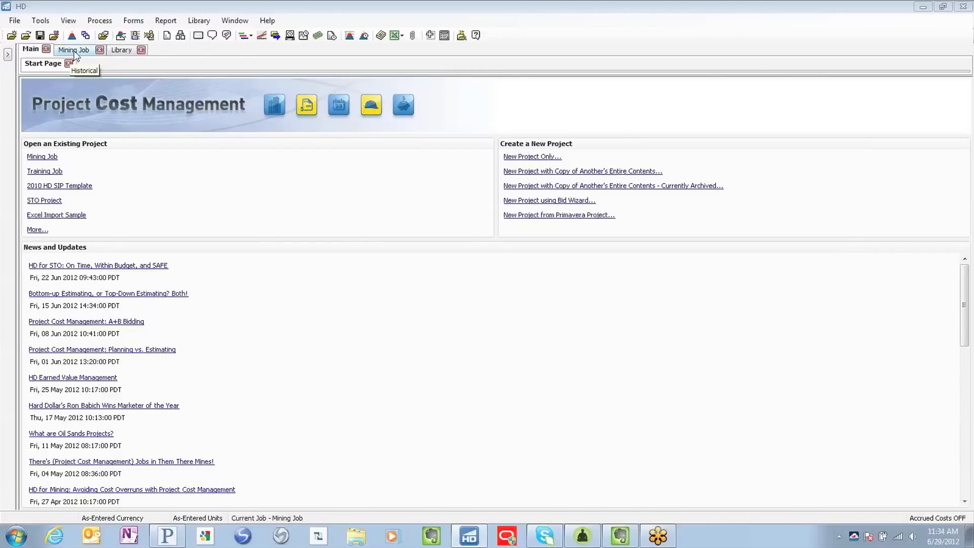
- Open the Mining Job tracking register and select the Large Headings item under Drifts
click(74, 49)
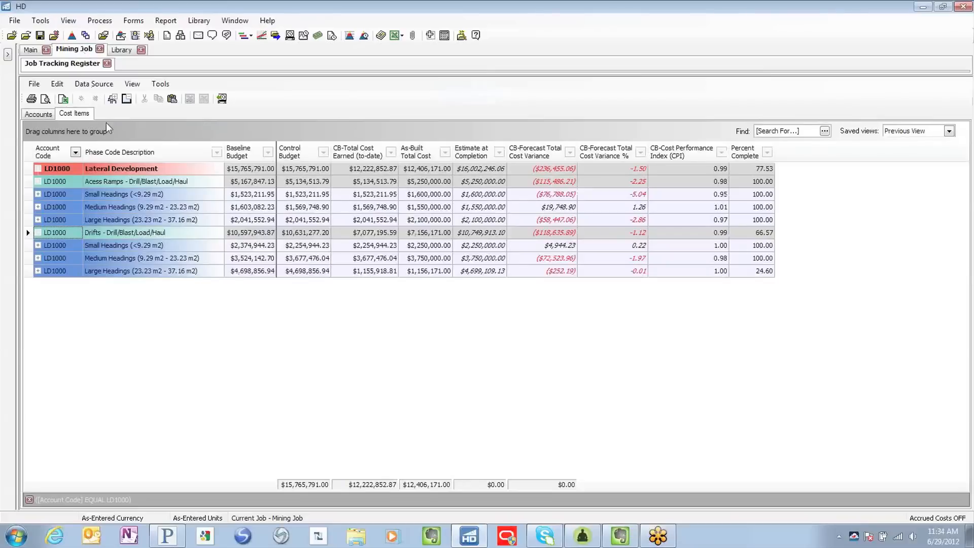
mouse_move(149, 131)
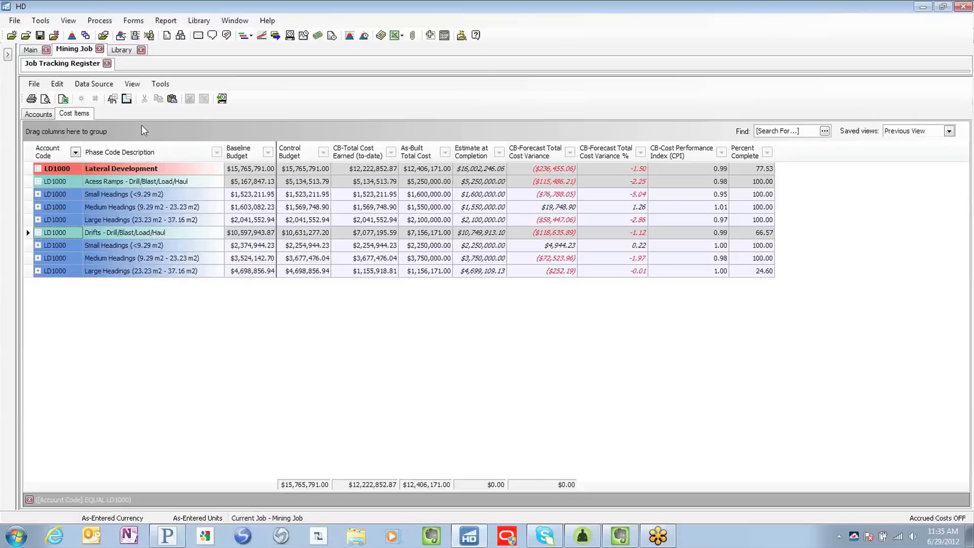
mouse_move(88, 172)
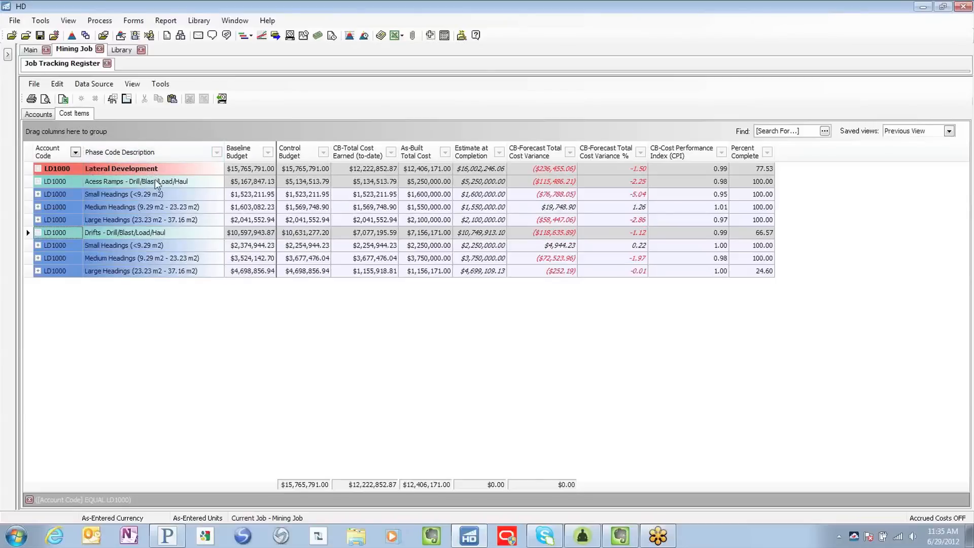
mouse_move(150, 235)
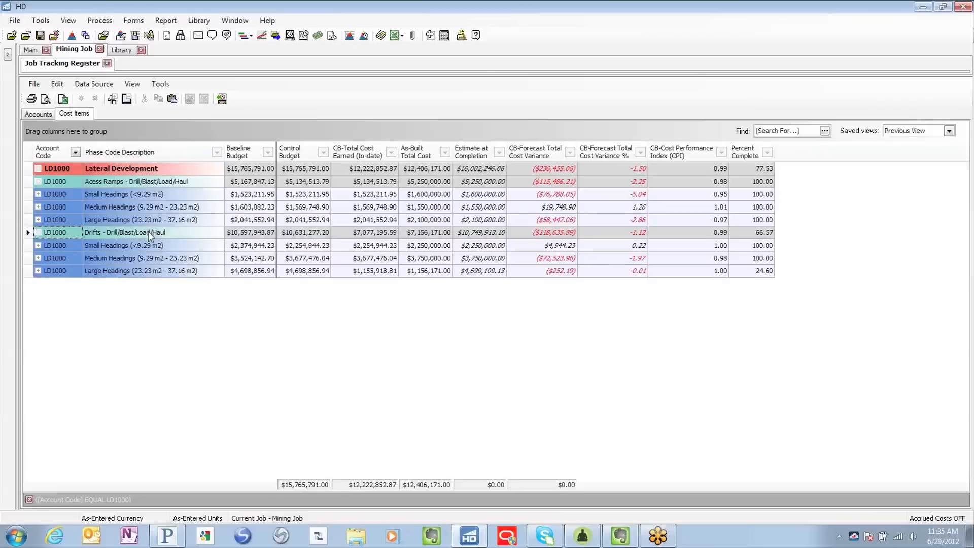
mouse_move(152, 194)
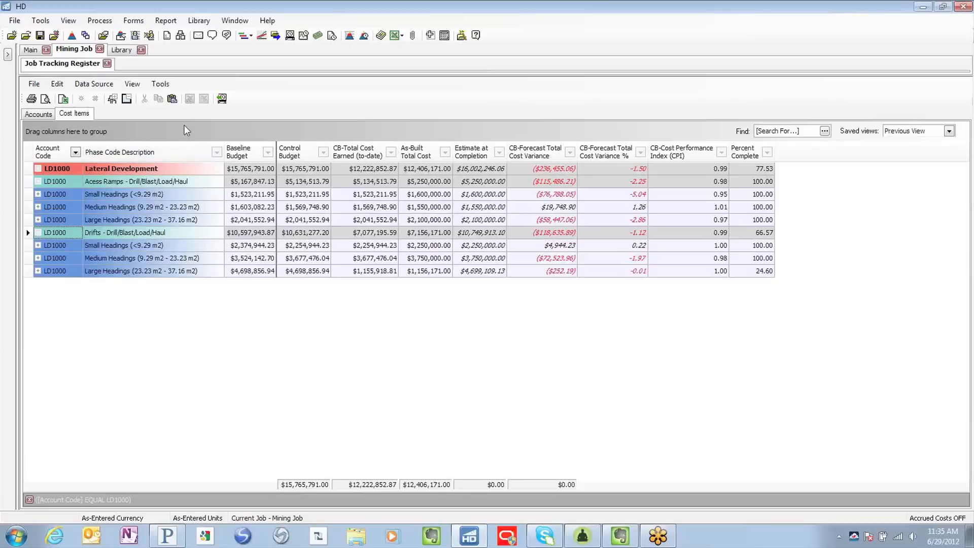
mouse_move(235, 130)
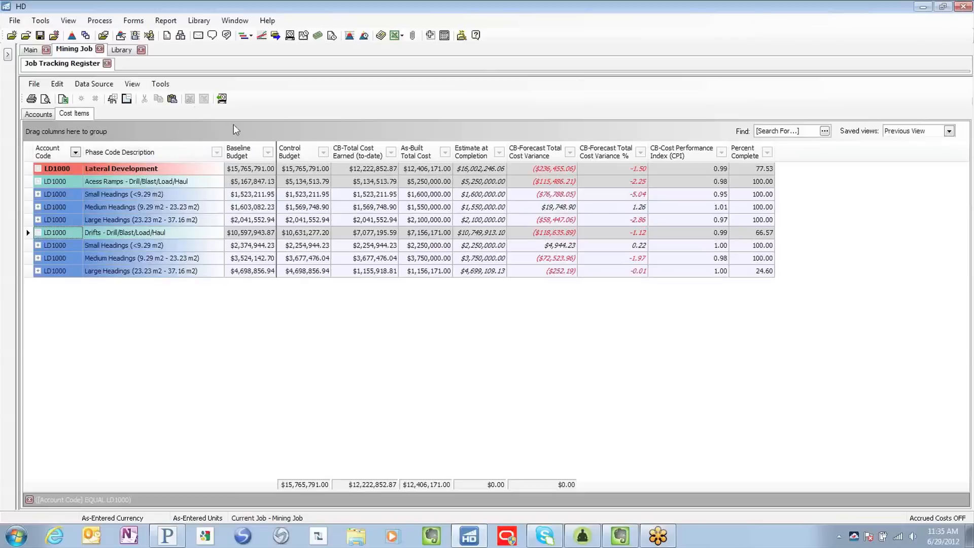
mouse_move(398, 133)
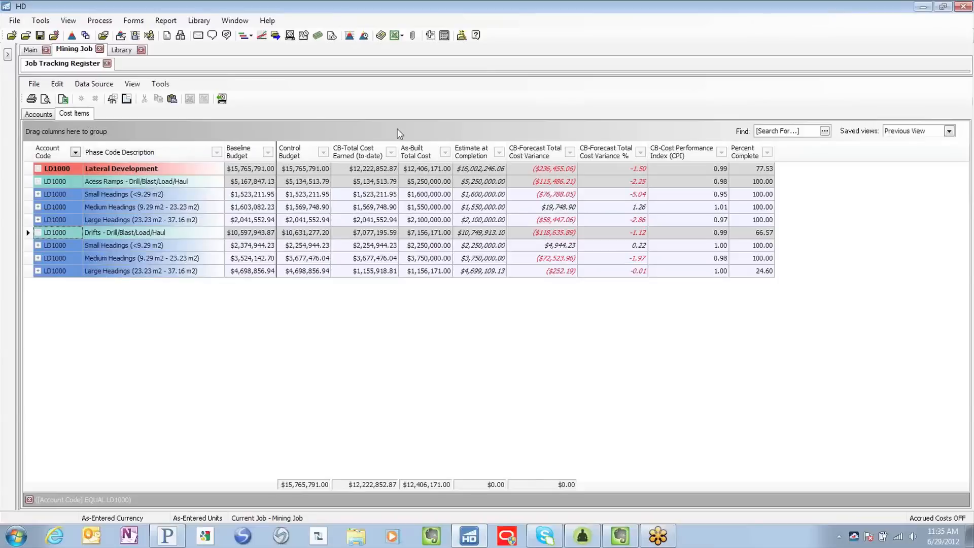
mouse_move(478, 135)
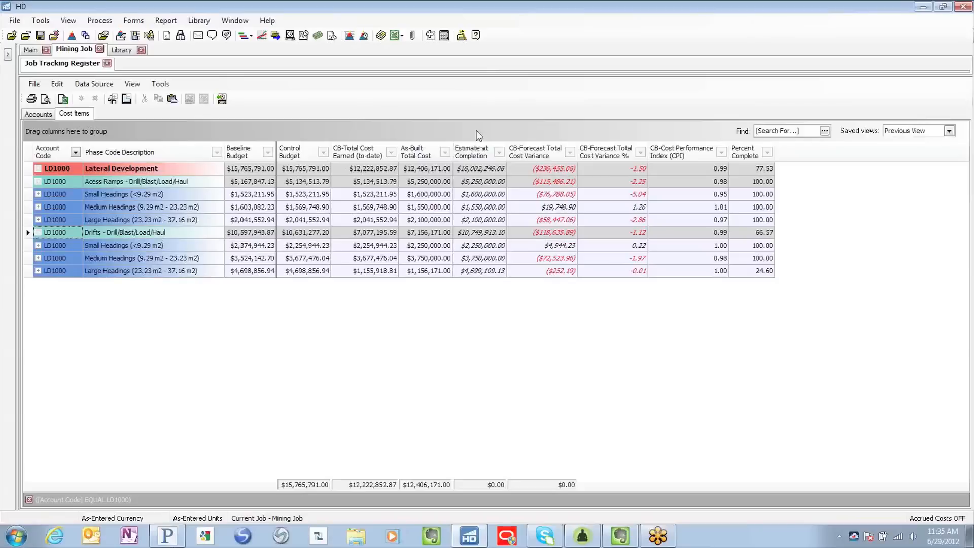
mouse_move(471, 133)
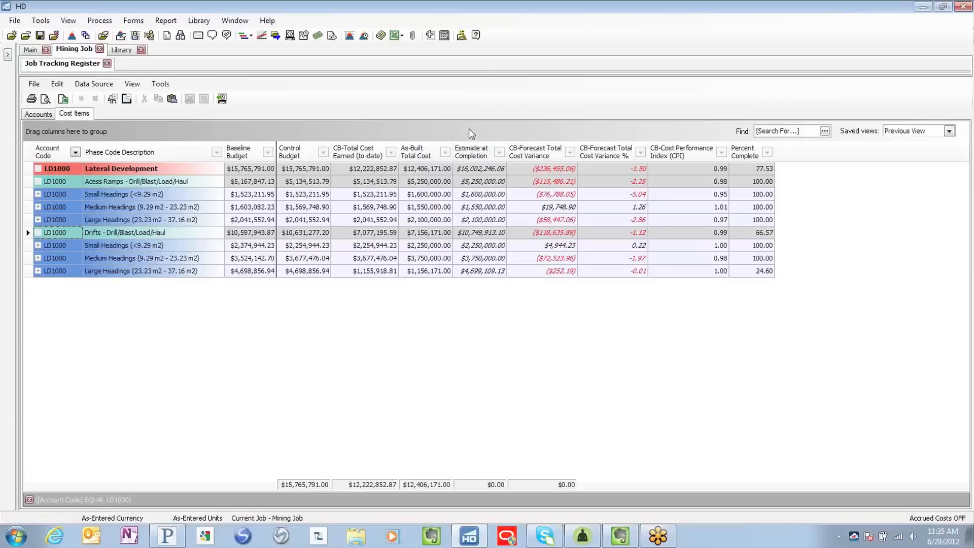
mouse_move(479, 286)
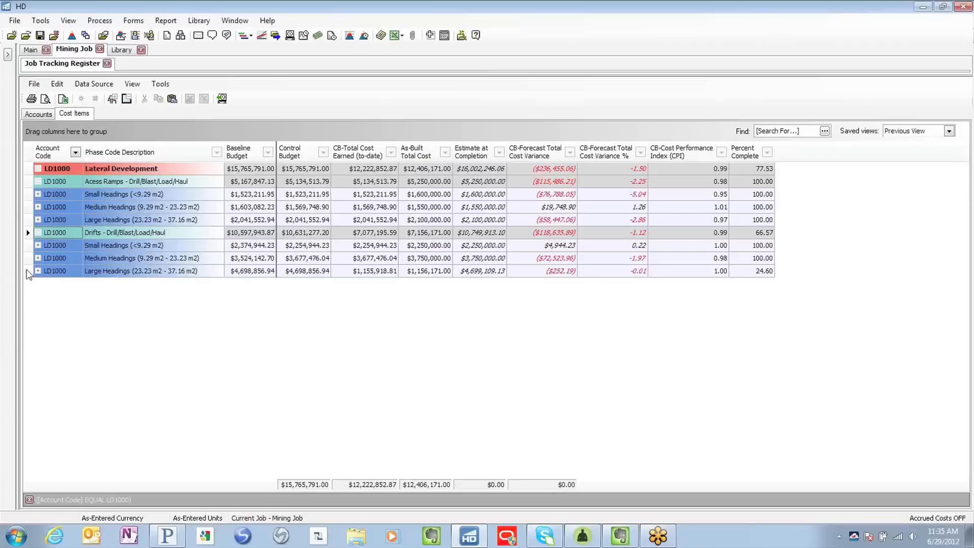
click(143, 270)
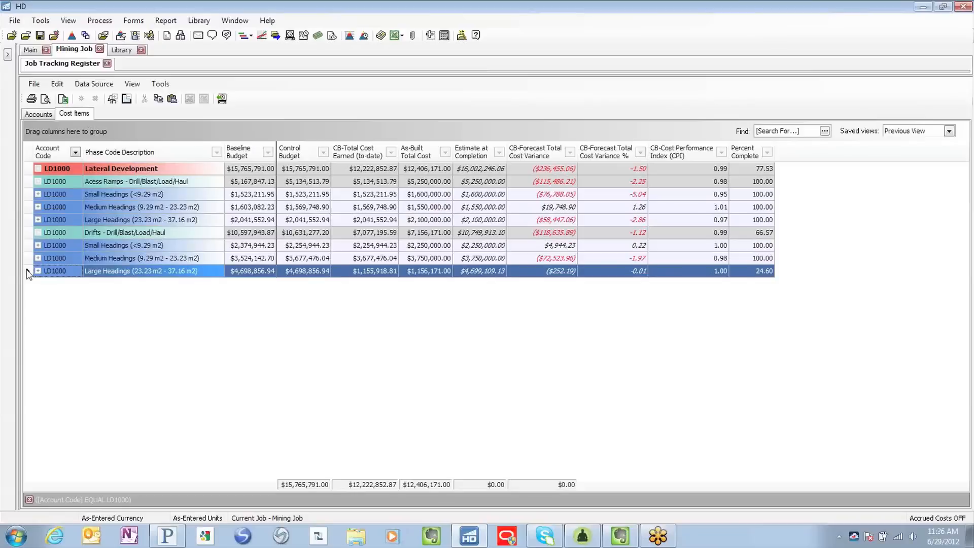
- Open the Large Headings tracking record and review its production, man-hour and equipment-hour details
double_click(140, 271)
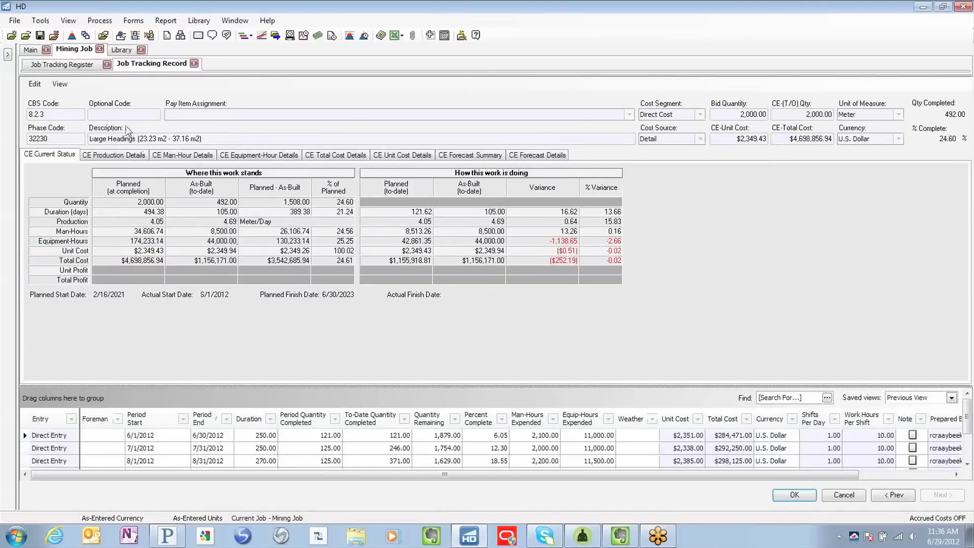
mouse_move(131, 311)
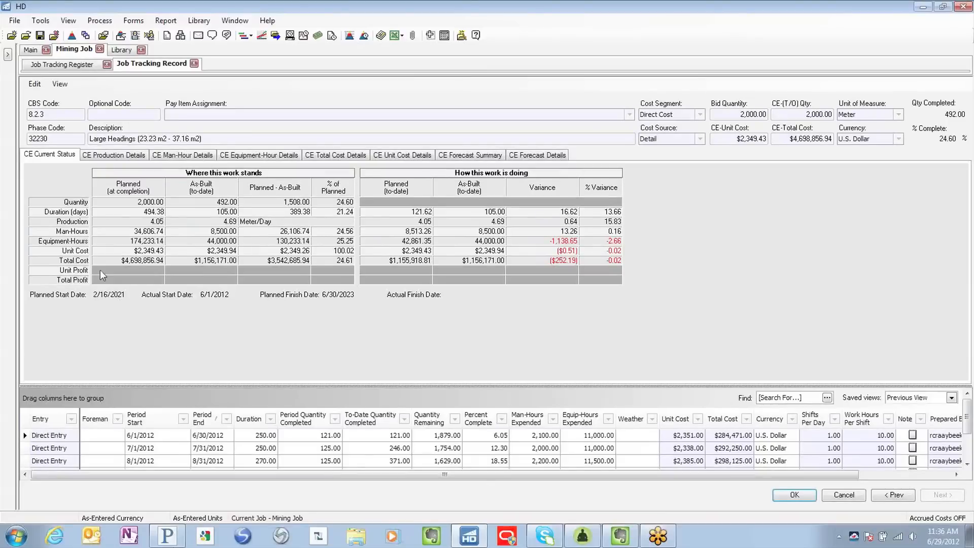
click(114, 154)
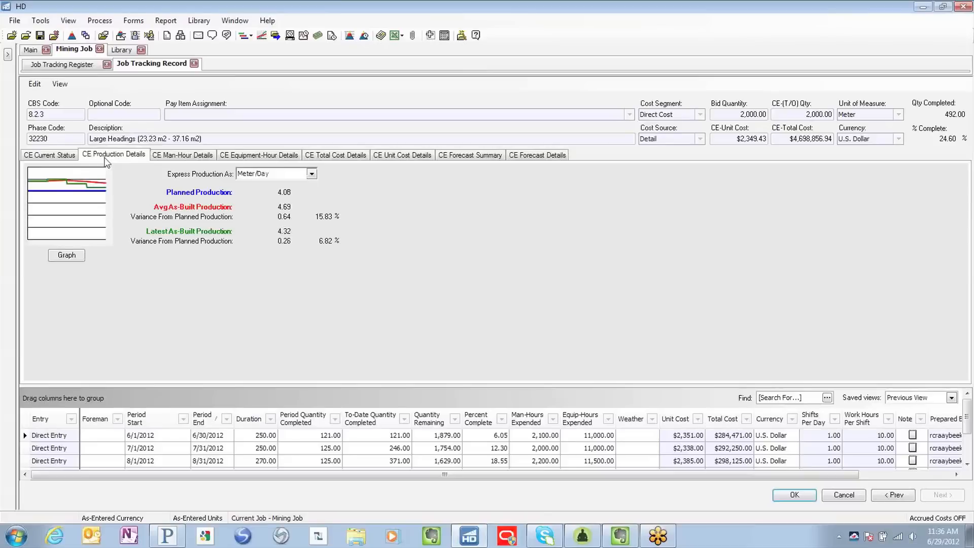
mouse_move(111, 161)
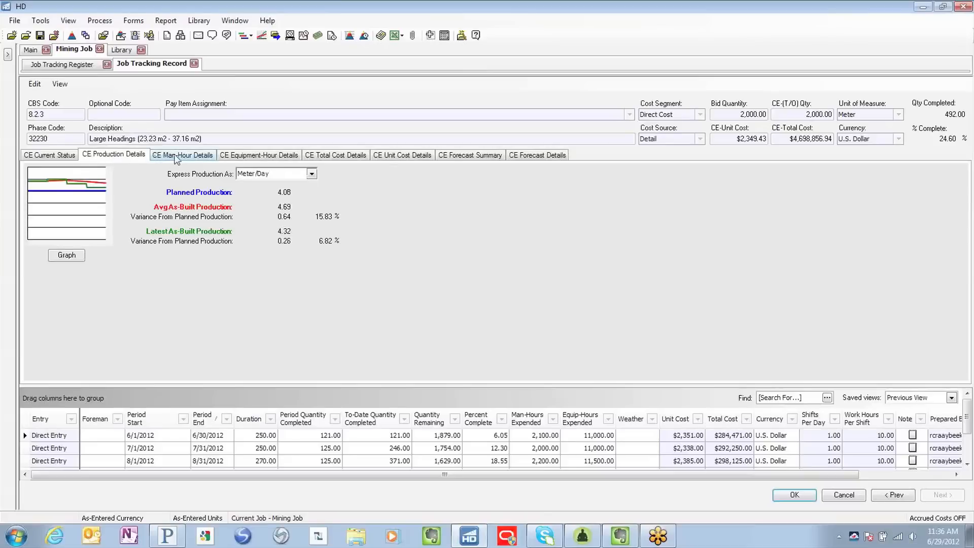
click(183, 155)
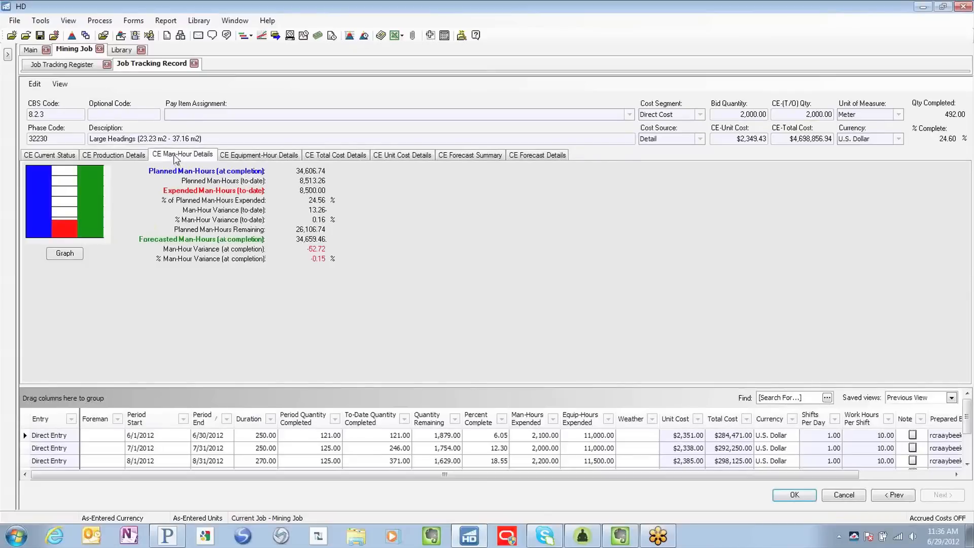
click(258, 154)
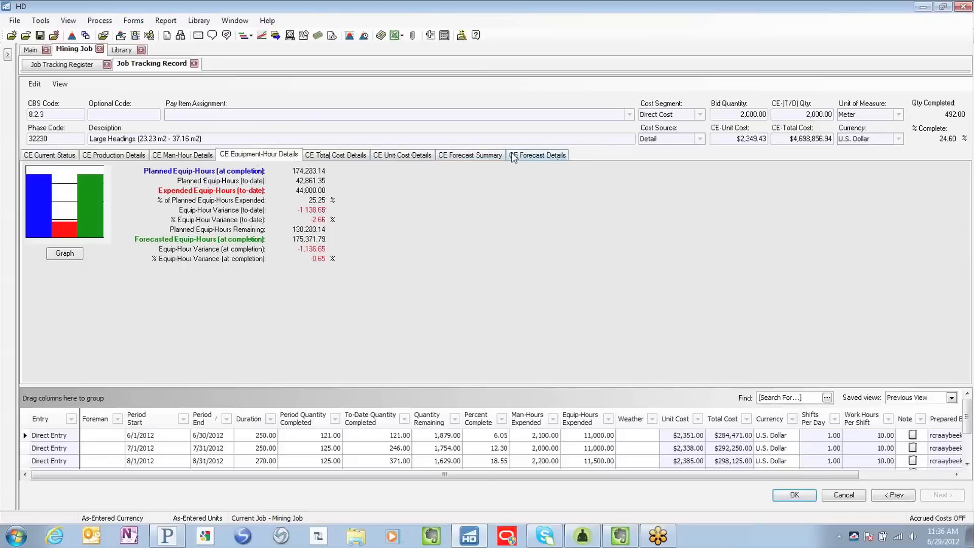
- On CE Forecast Details, set the Large Headings forecast method to Average Performance
click(536, 154)
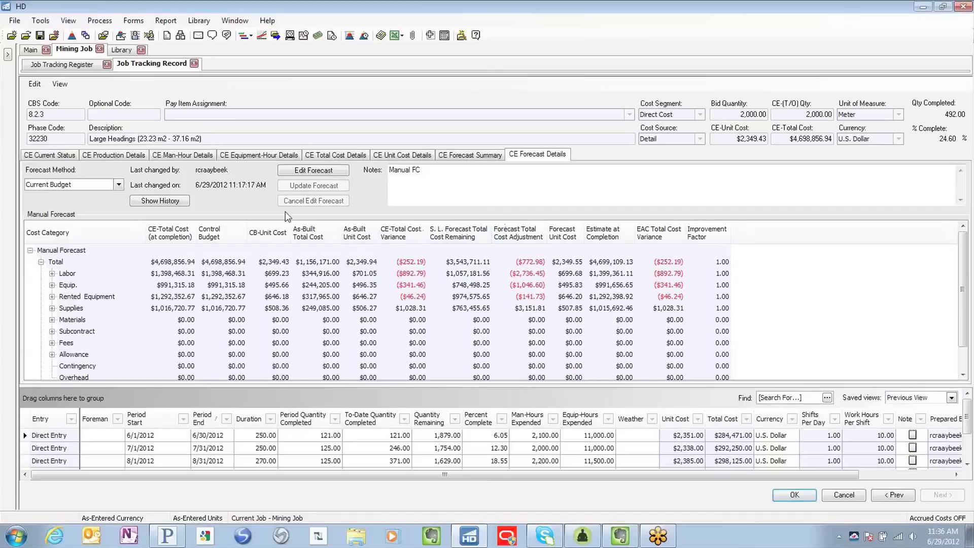
mouse_move(56, 312)
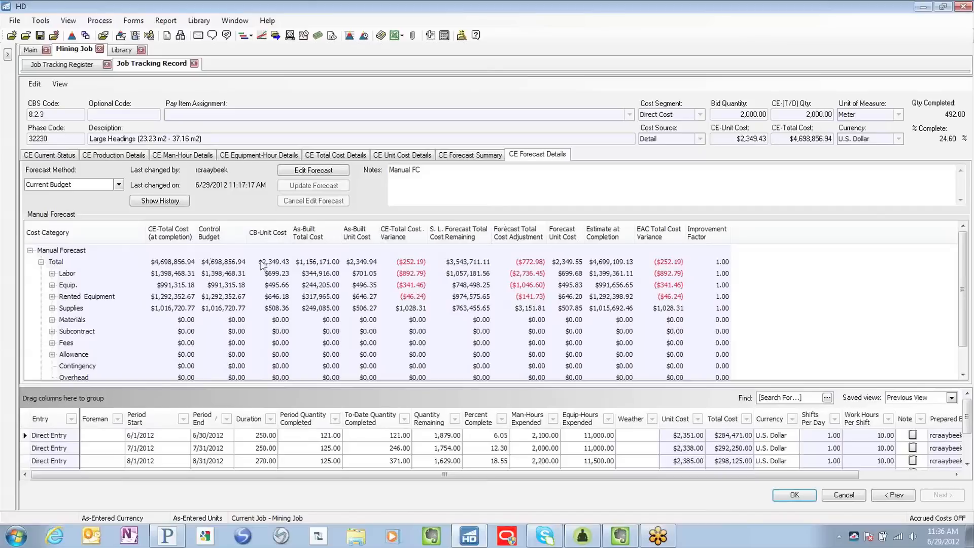
mouse_move(483, 277)
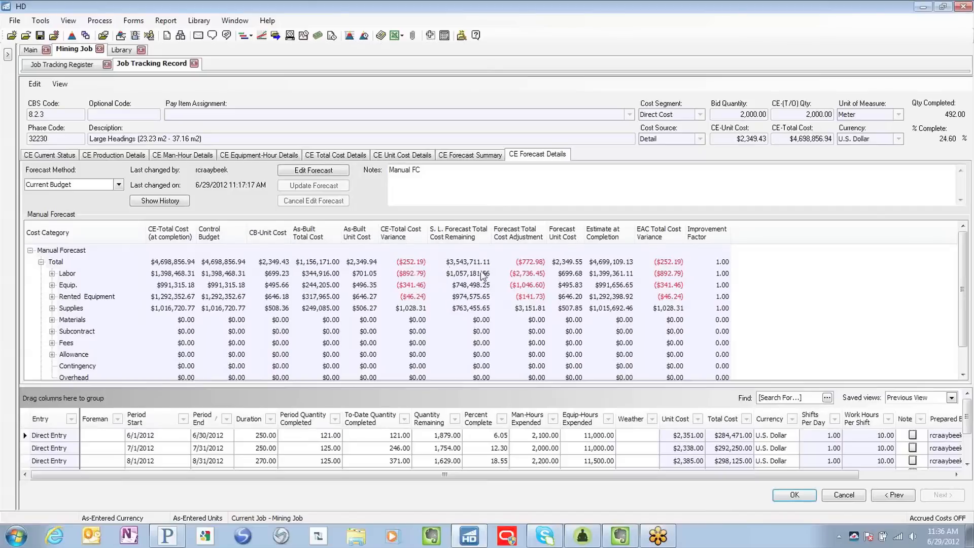
mouse_move(553, 273)
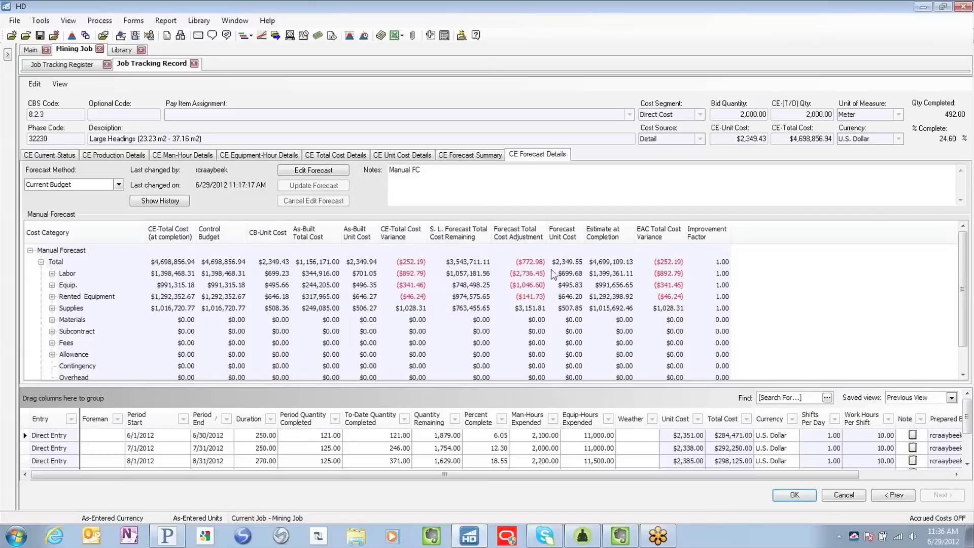
mouse_move(591, 287)
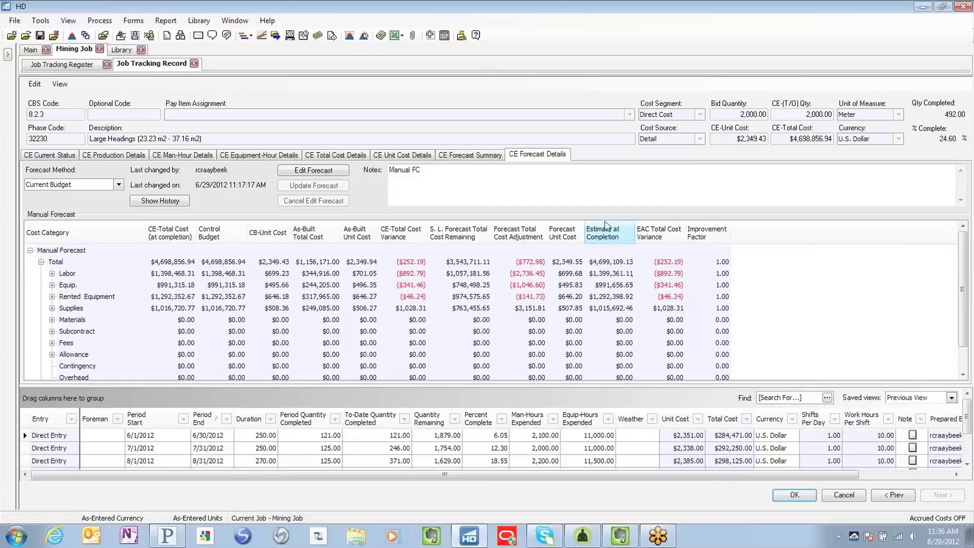
mouse_move(636, 310)
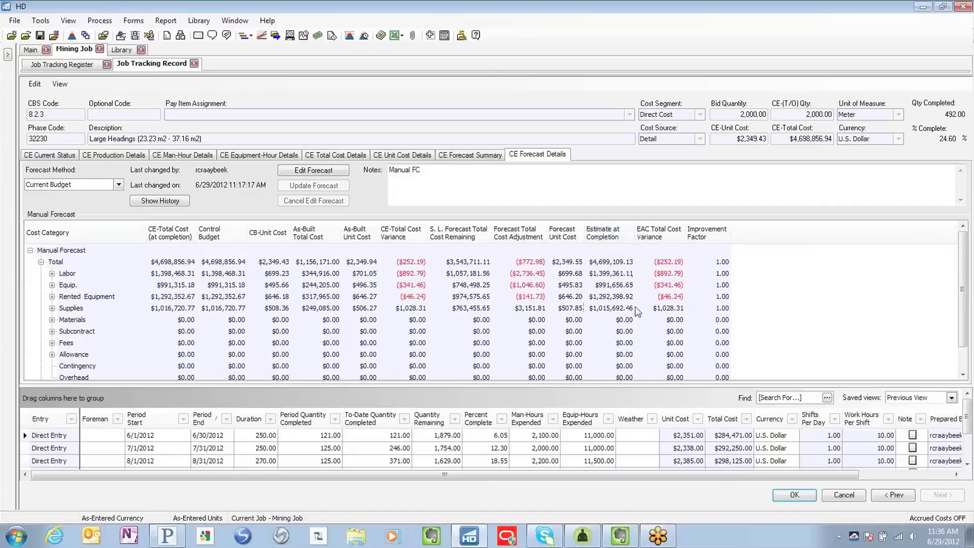
mouse_move(613, 220)
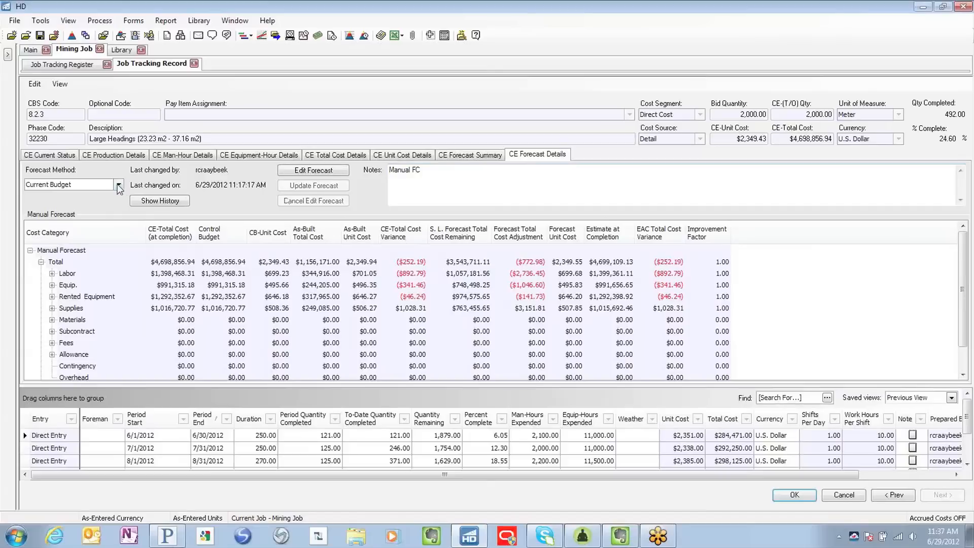
click(118, 185)
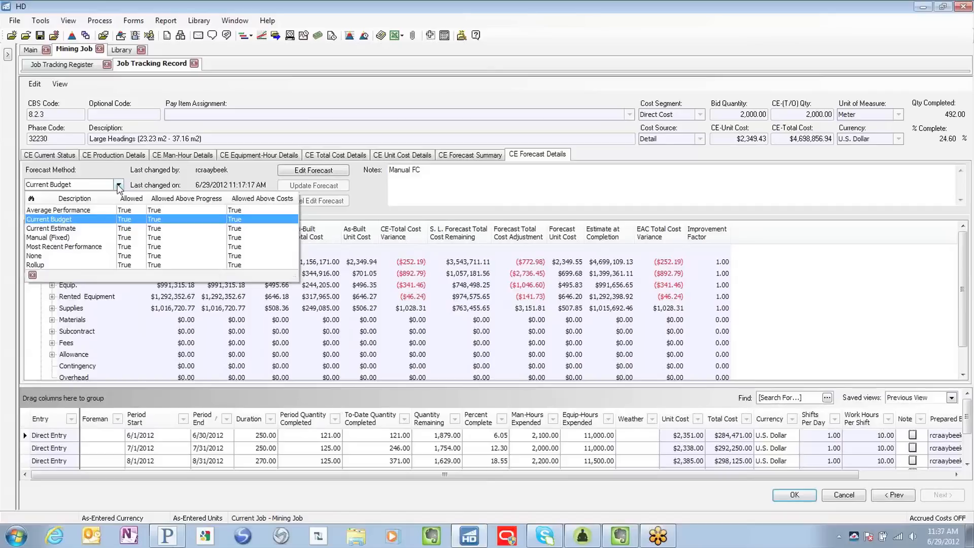
mouse_move(116, 193)
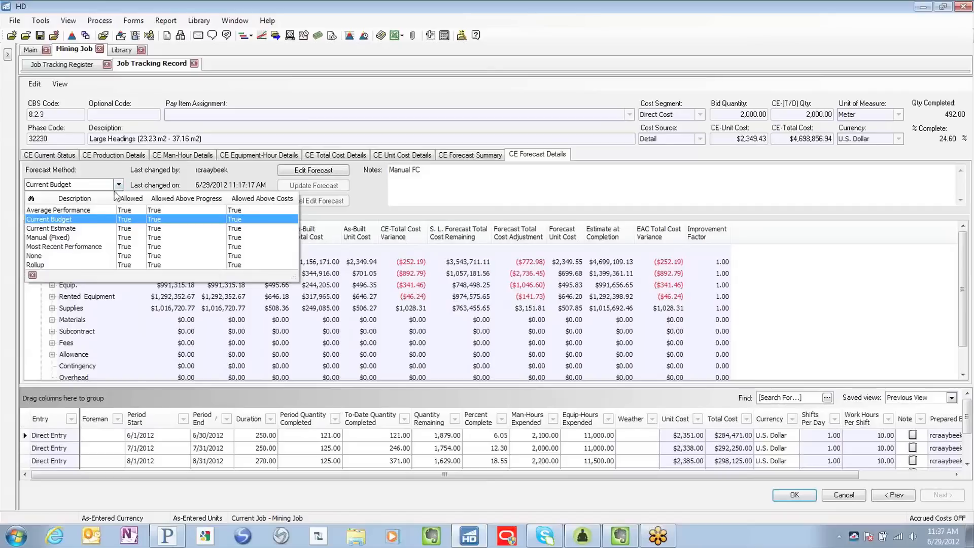
mouse_move(58, 210)
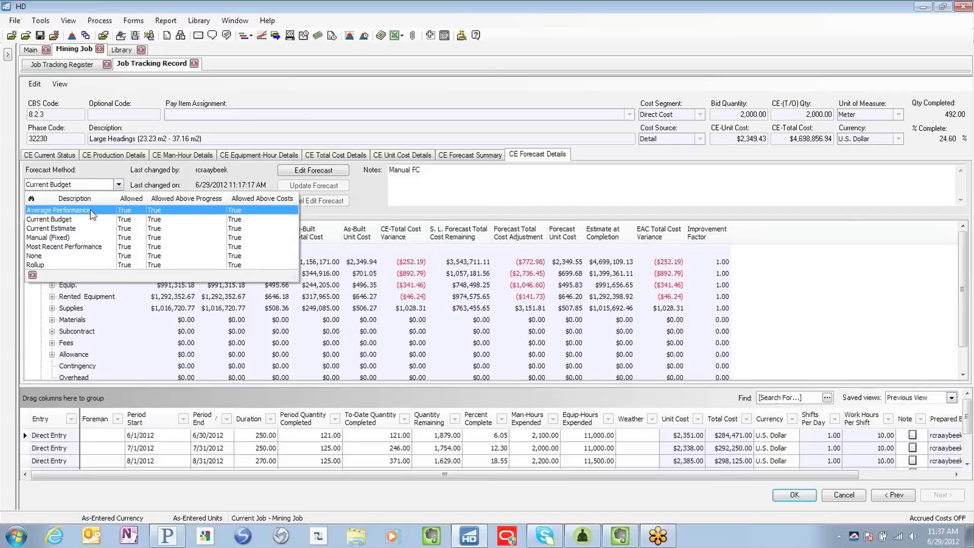
click(58, 209)
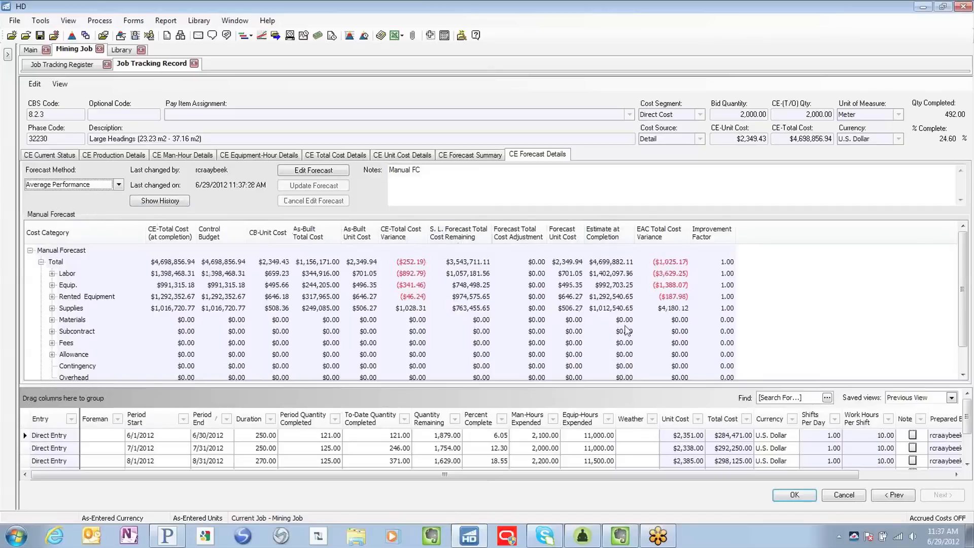
mouse_move(313, 211)
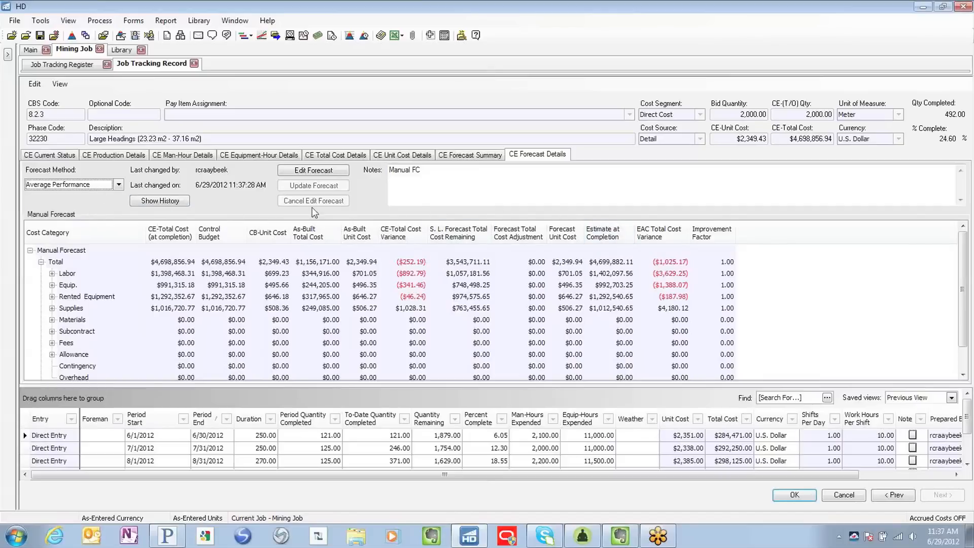
click(117, 184)
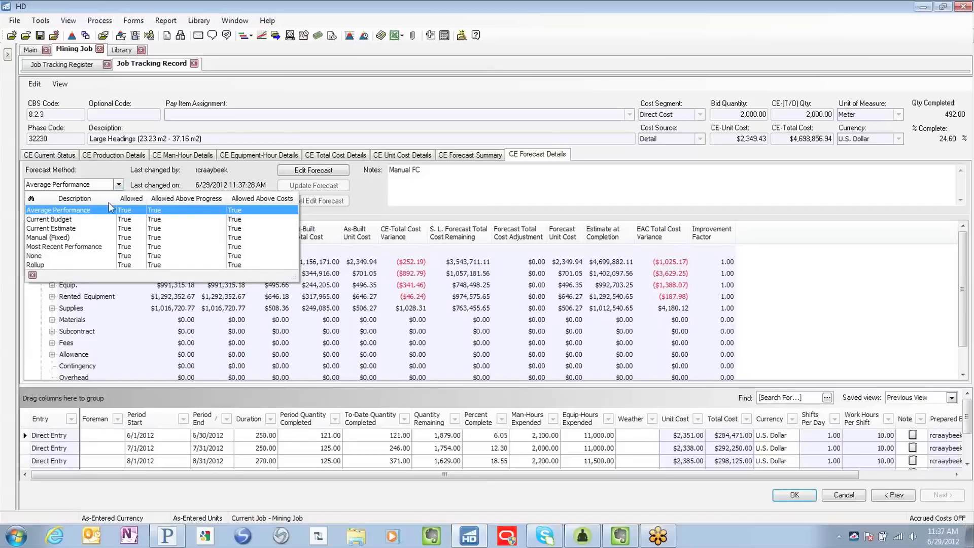
- Try Most Recent Performance, then set the forecast method to Manual (Fixed)
click(49, 218)
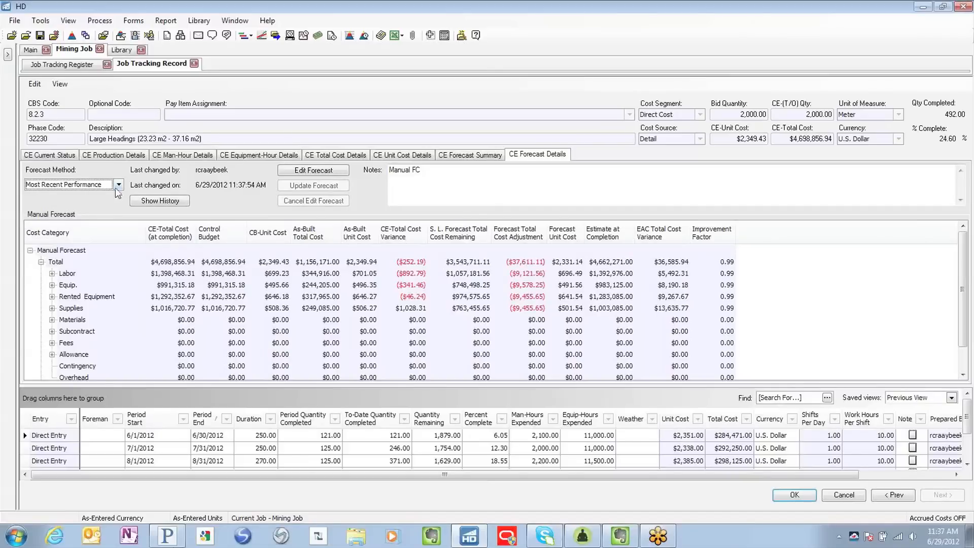
click(118, 184)
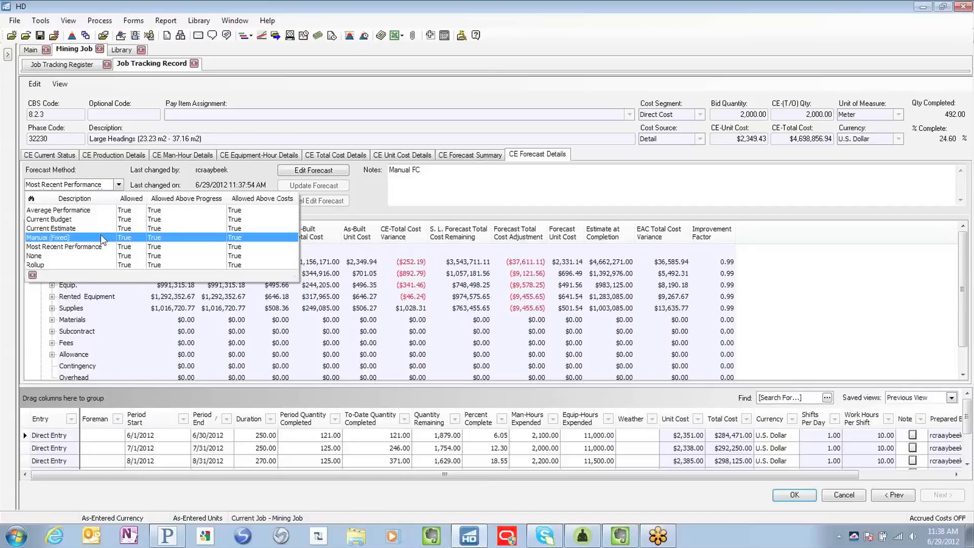
click(48, 237)
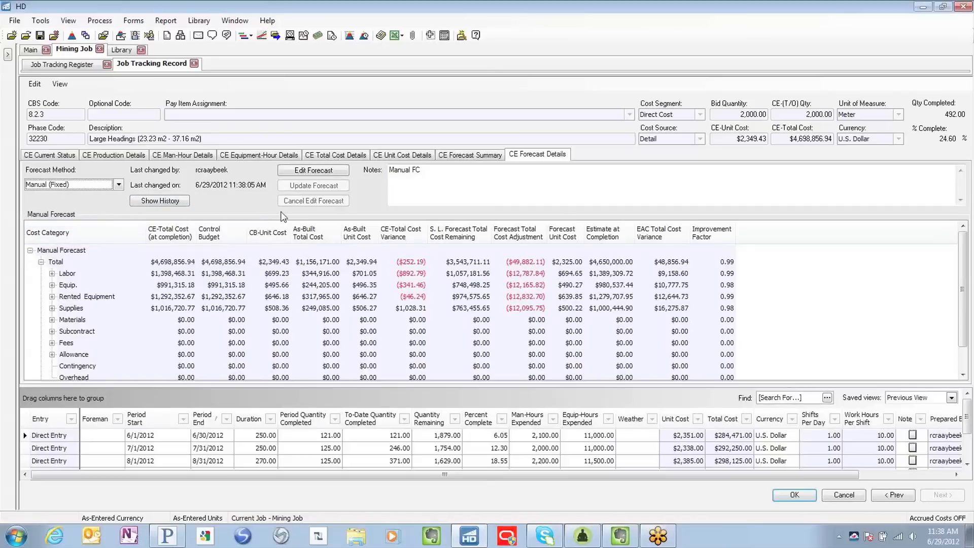
mouse_move(334, 213)
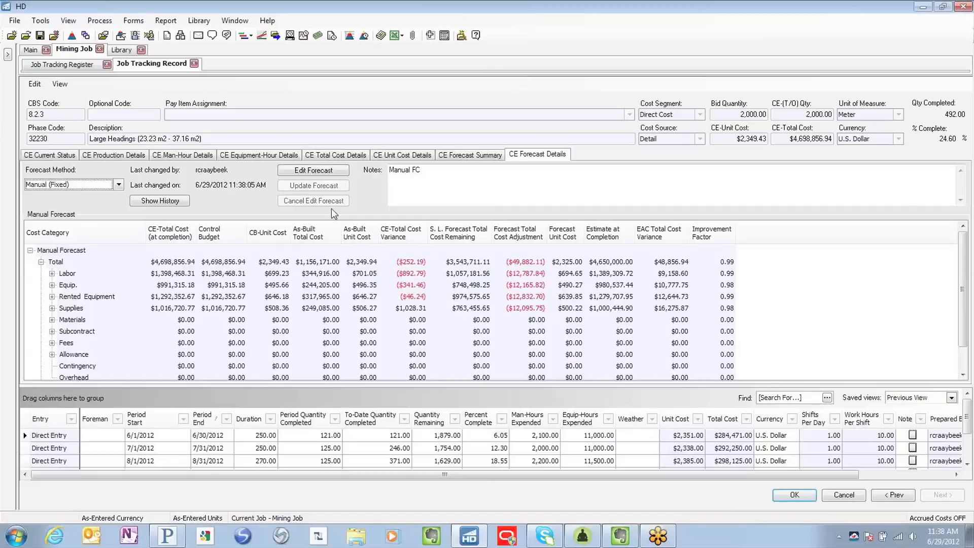
mouse_move(363, 180)
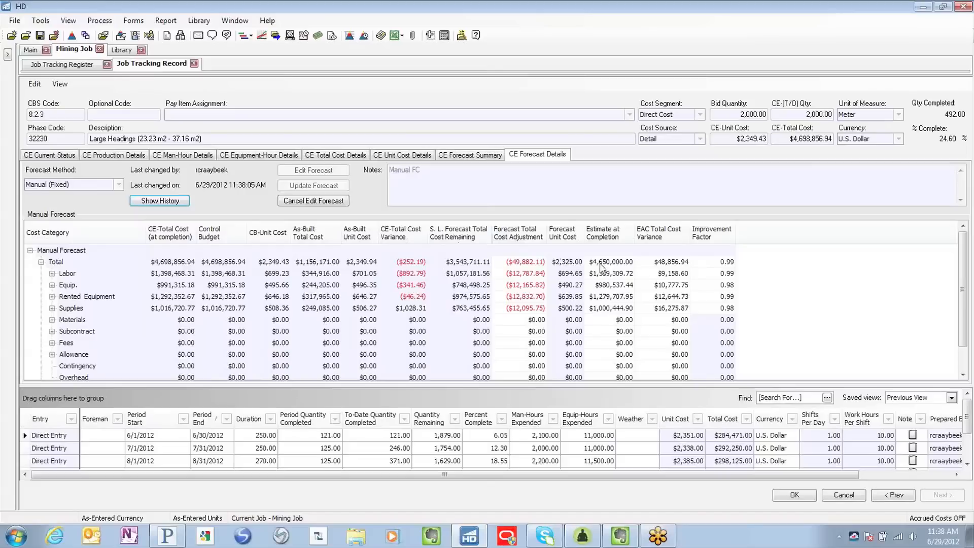
mouse_move(627, 267)
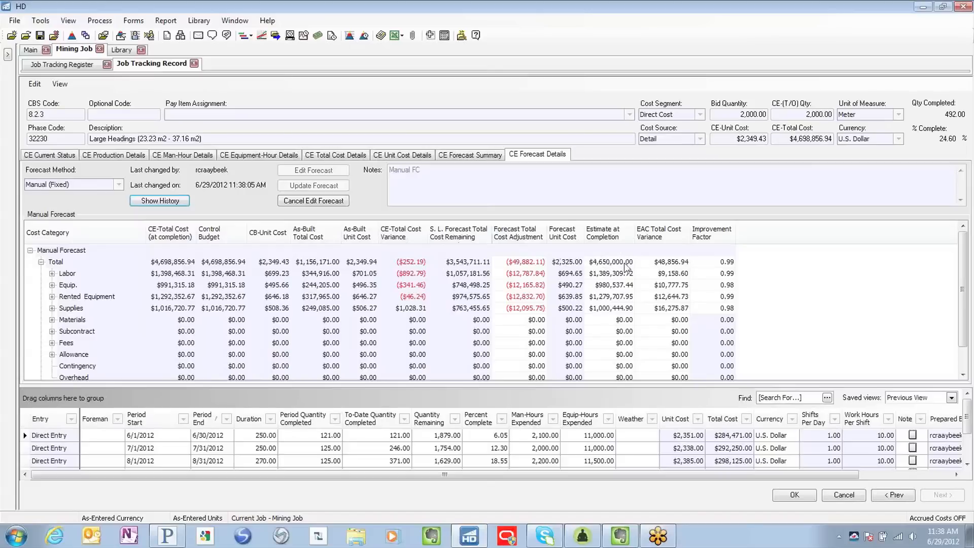
mouse_move(232, 269)
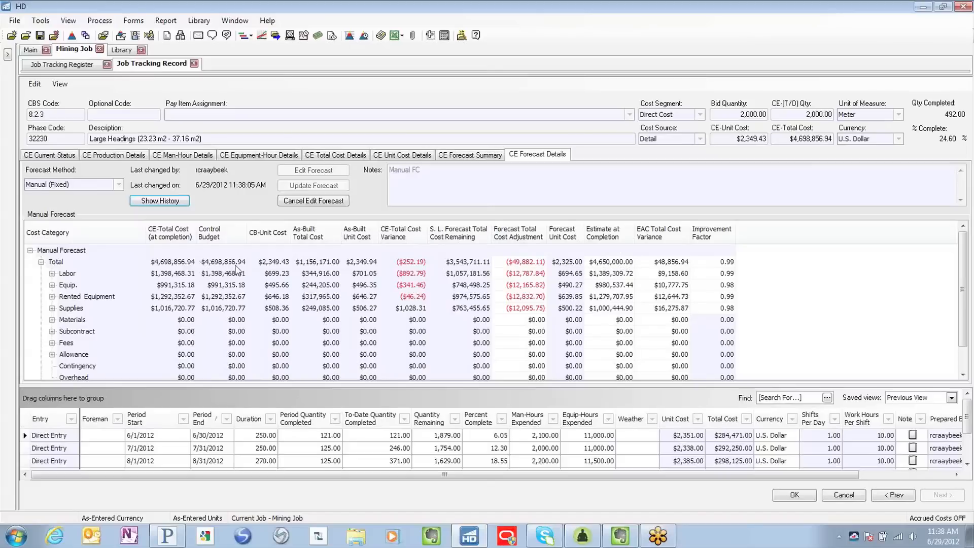
mouse_move(626, 266)
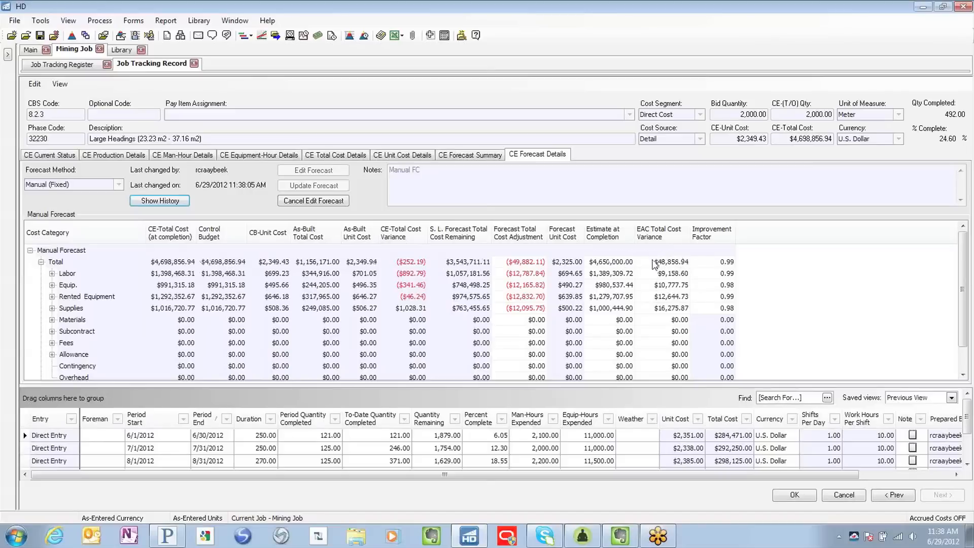
mouse_move(662, 269)
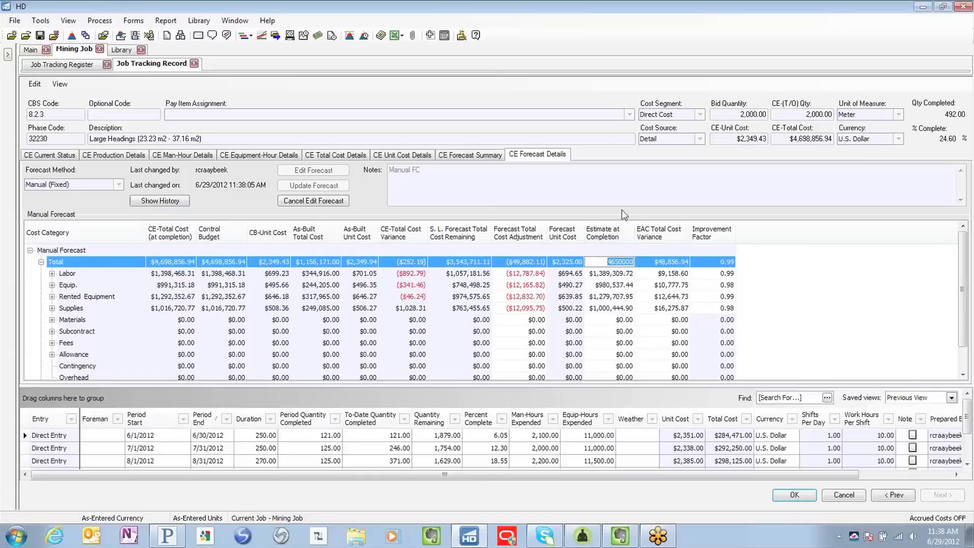
mouse_move(681, 272)
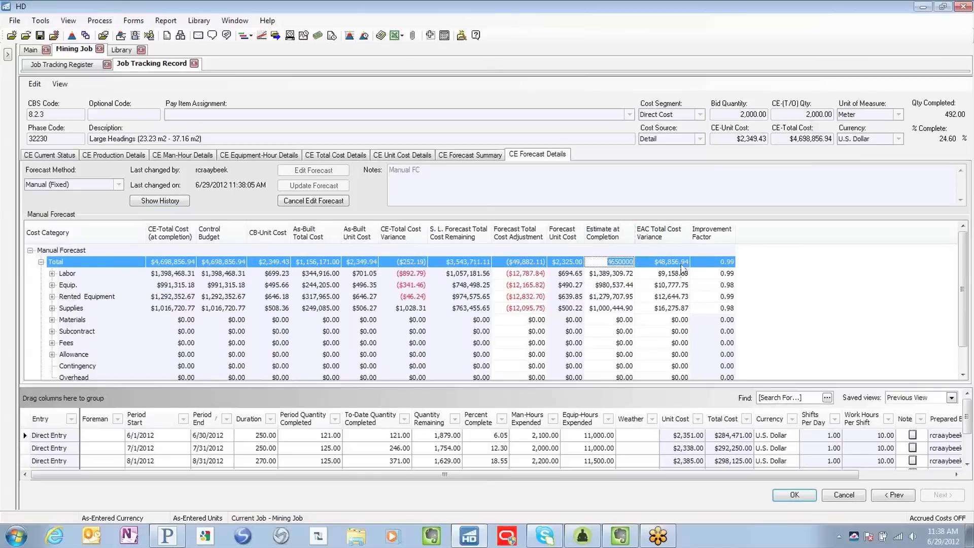
mouse_move(686, 268)
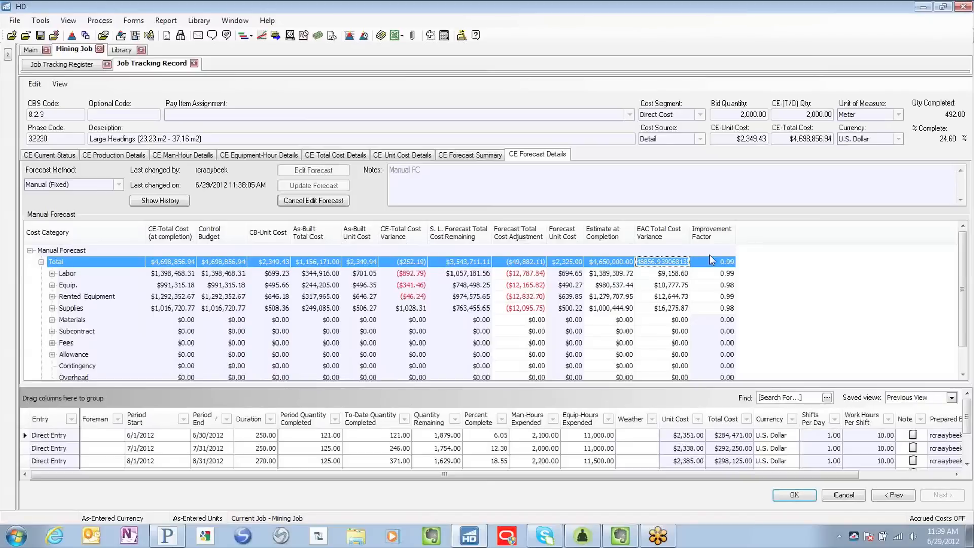
- Enter a $10,000.00 EAC Total Cost Variance, update the forecast, and keep the notes
text(1000)
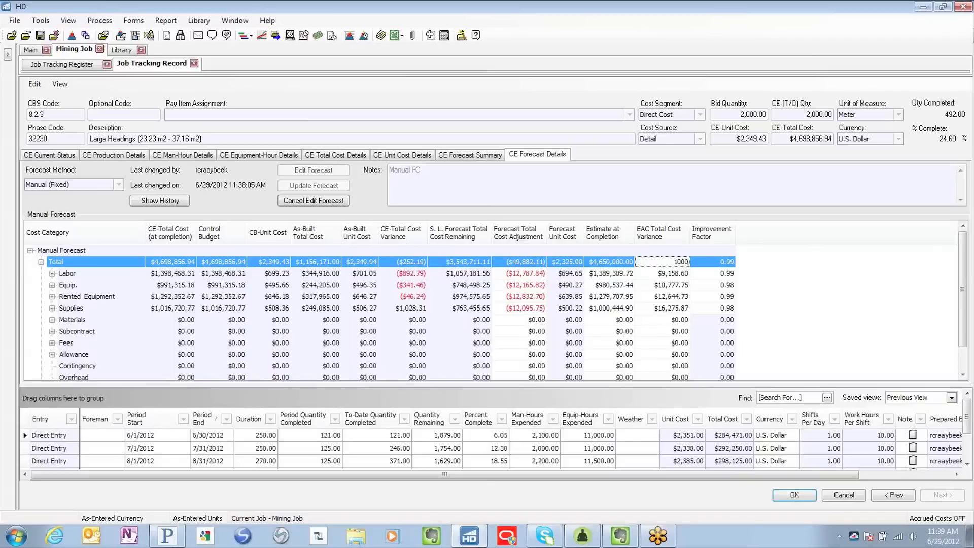
click(313, 185)
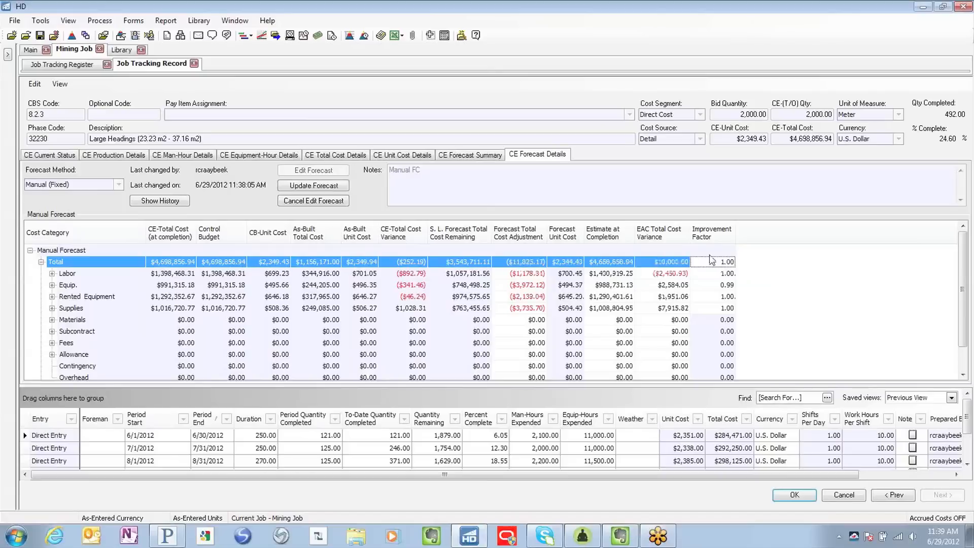
click(712, 261)
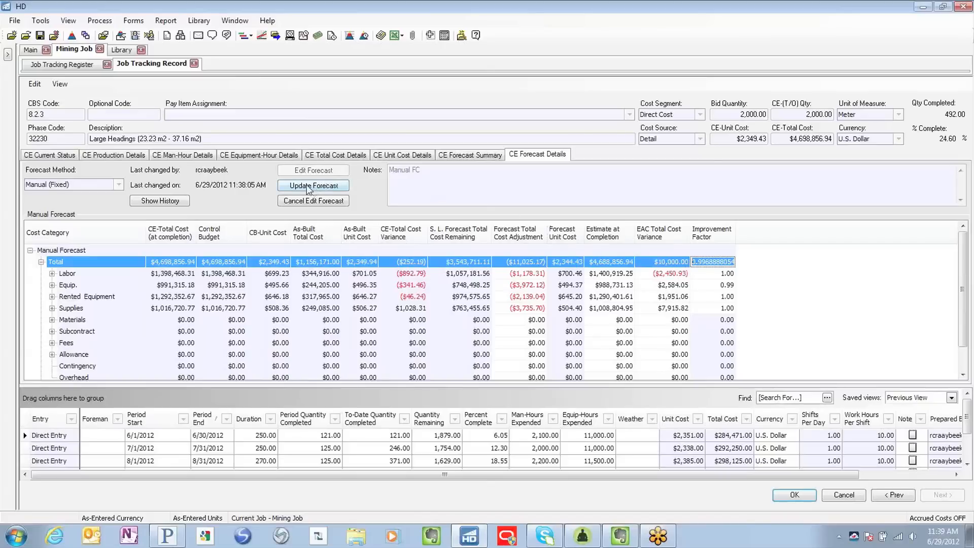
click(313, 186)
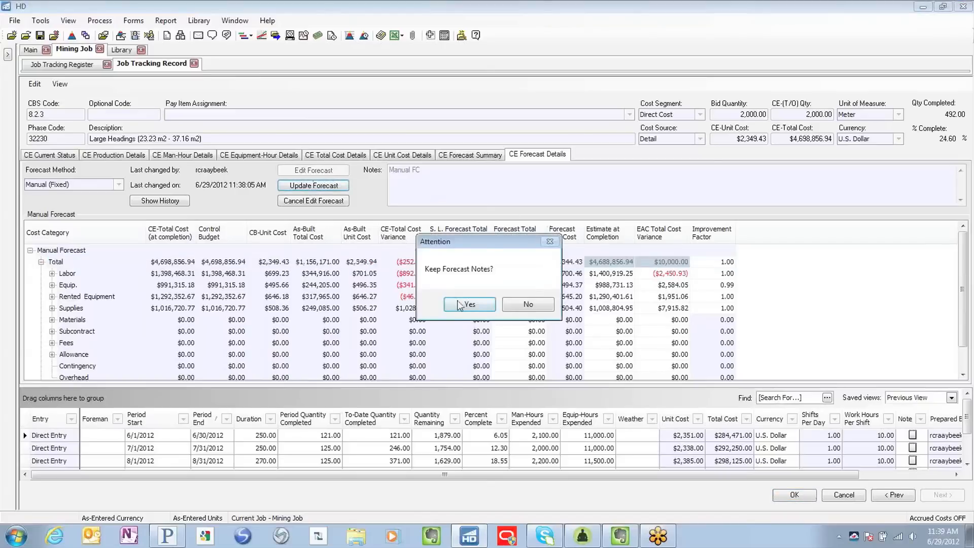
click(468, 305)
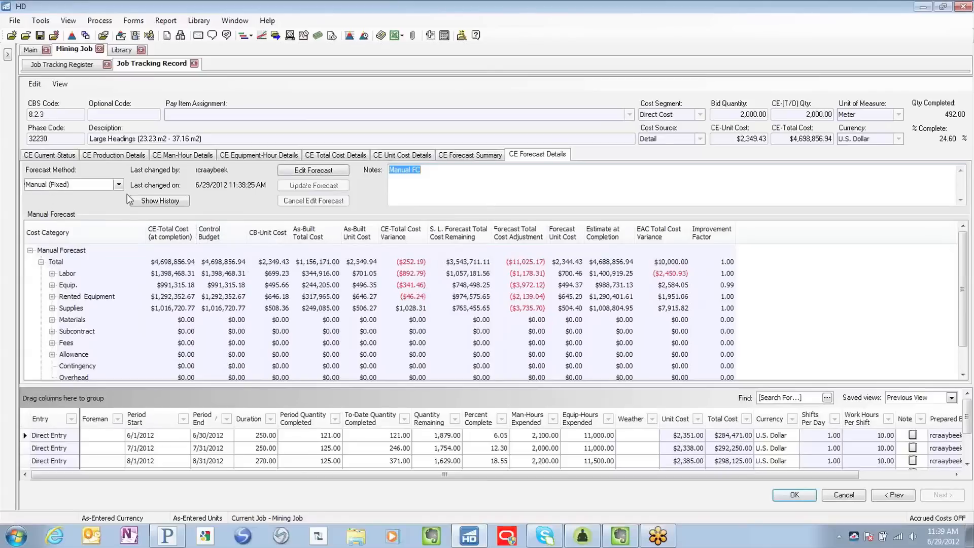
mouse_move(119, 205)
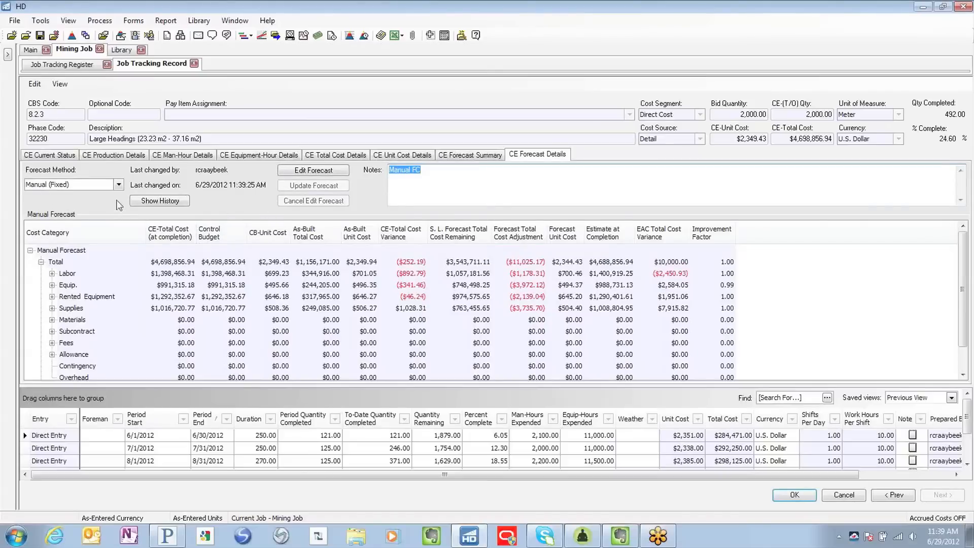
- Switch the forecast method to Average Performance, then to Current Budget
click(119, 184)
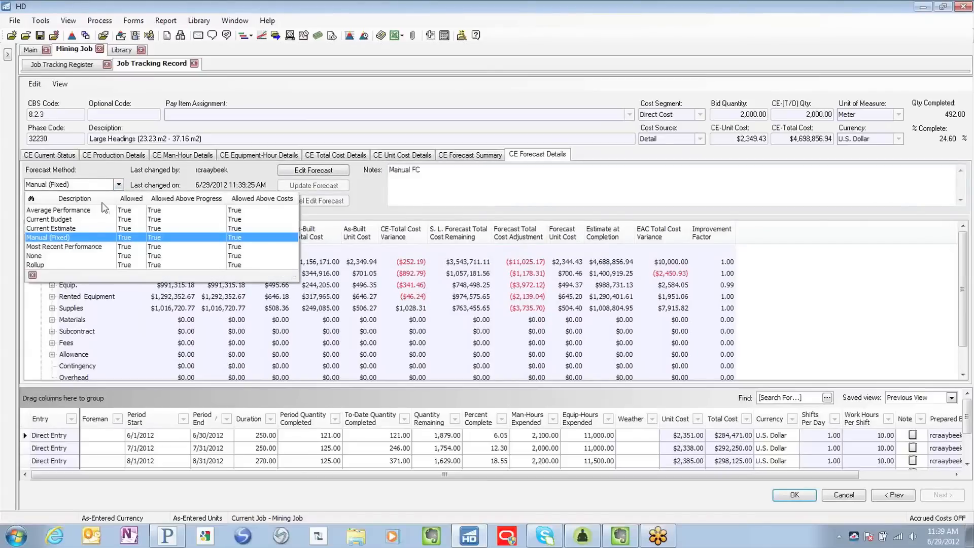
click(58, 209)
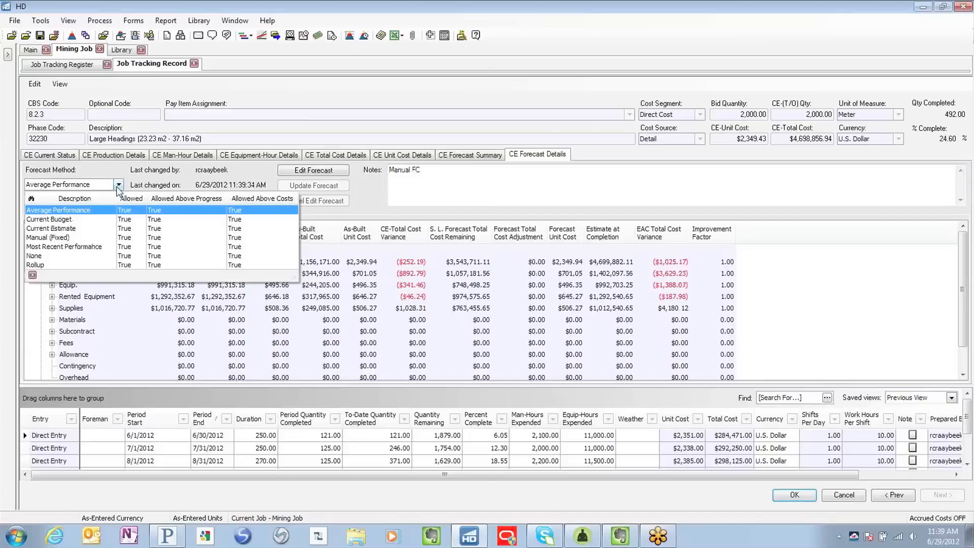
click(48, 218)
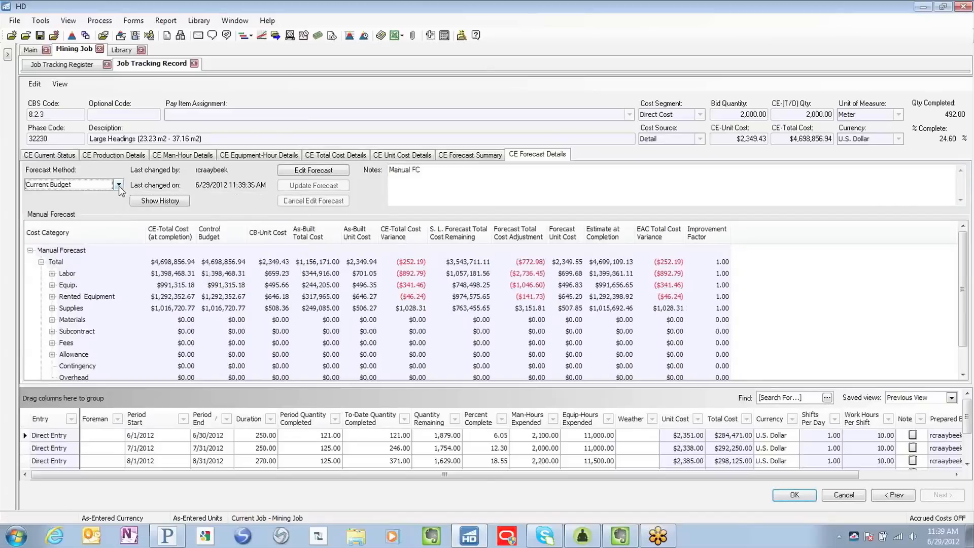